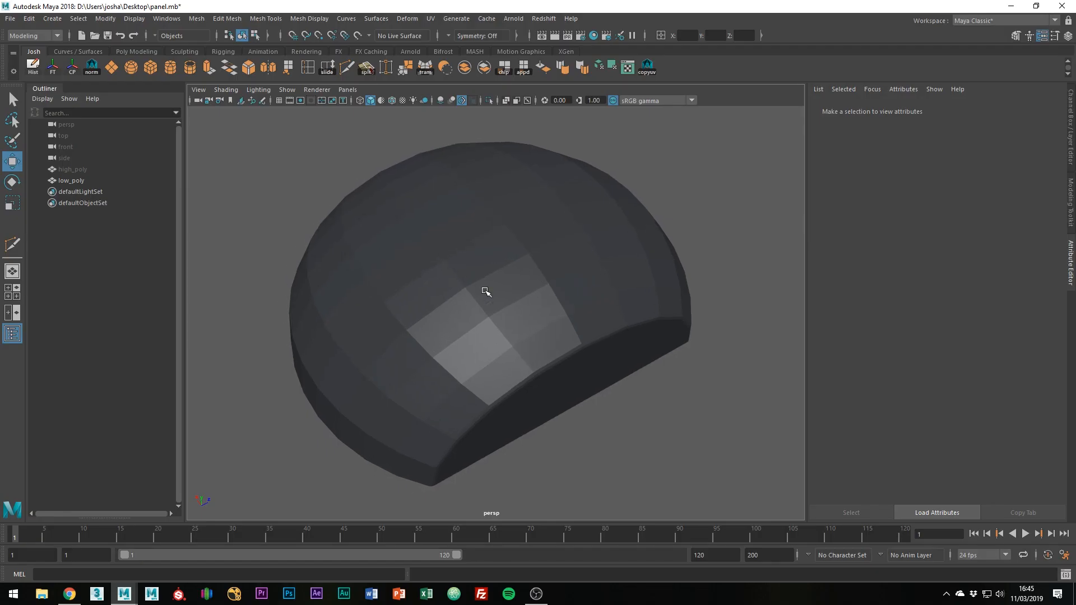
Step: Extrude the upper-front faces inward with a 0.26 offset to form a rectangular recess
left_click_drag(486, 292, 524, 292)
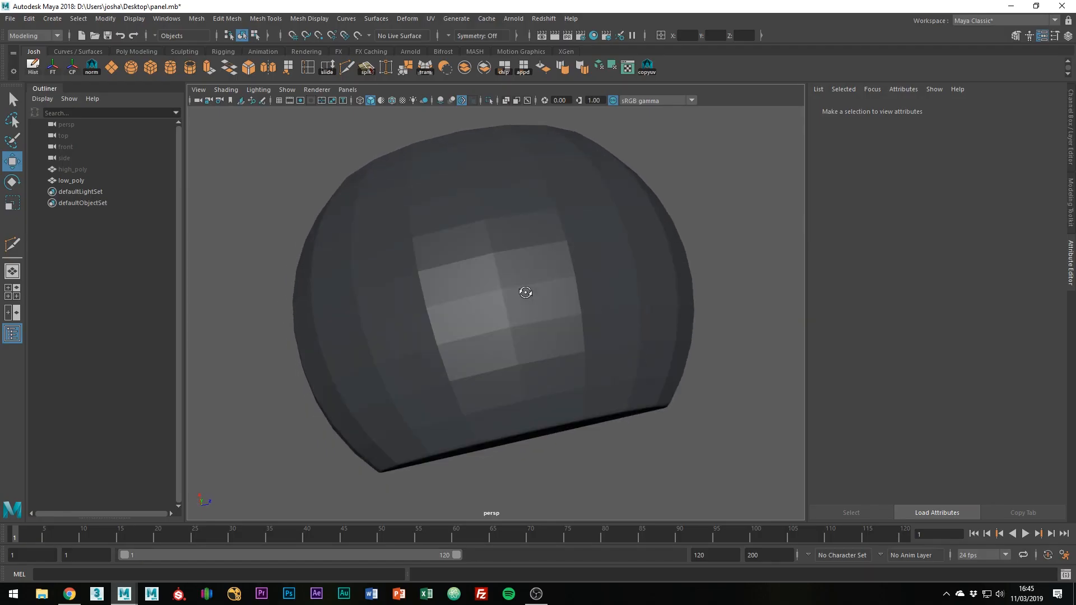
left_click(443, 221)
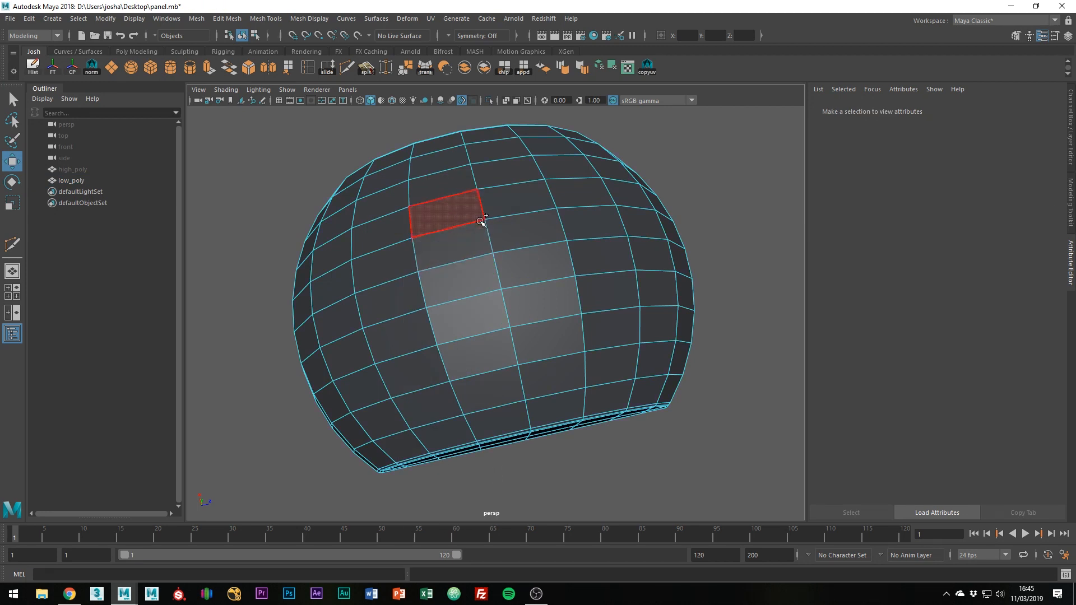
key("Tab")
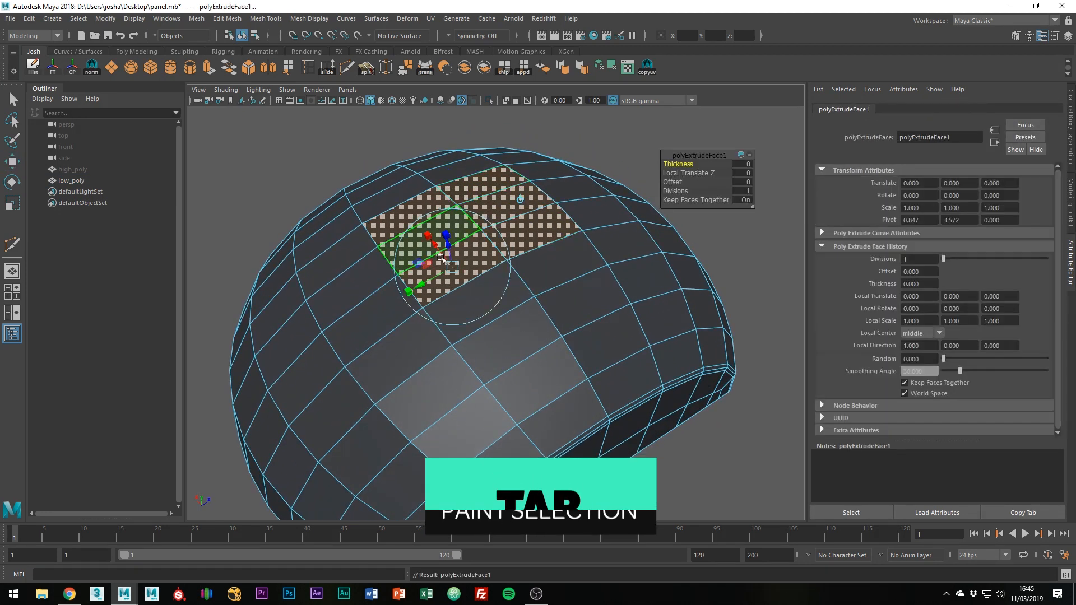
key("ctrl+e")
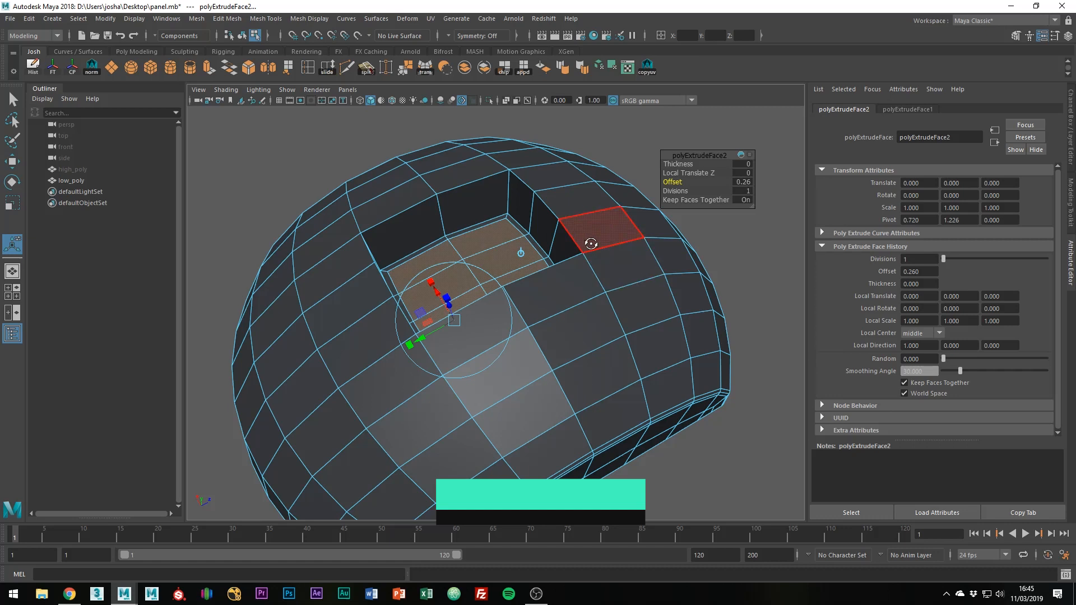
left_click(72, 179)
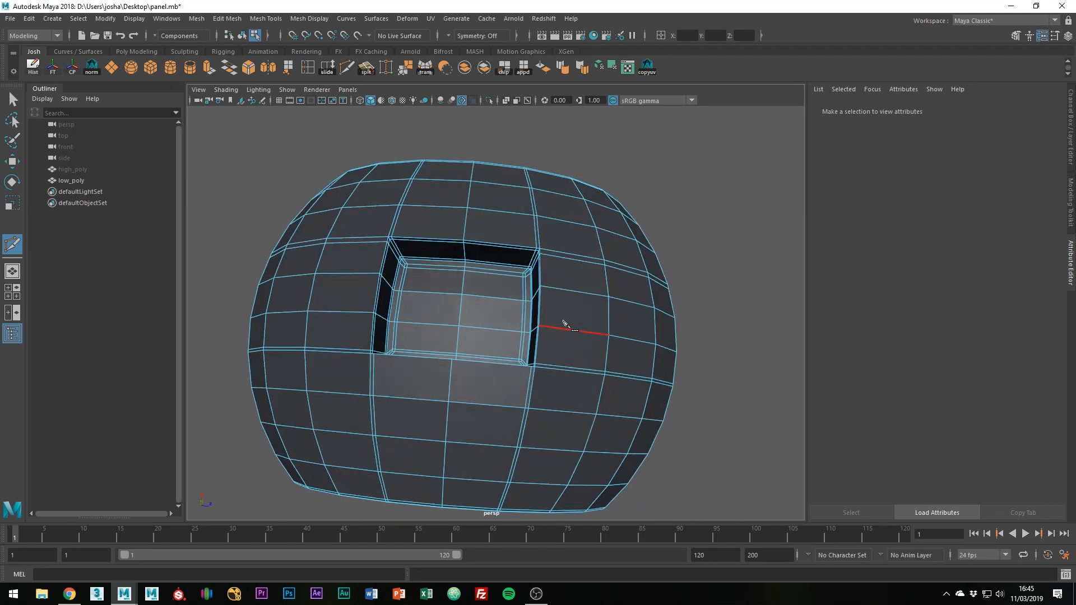
Step: Confirm the Multi-Cut support edges running along the recess sides and corners
key("3")
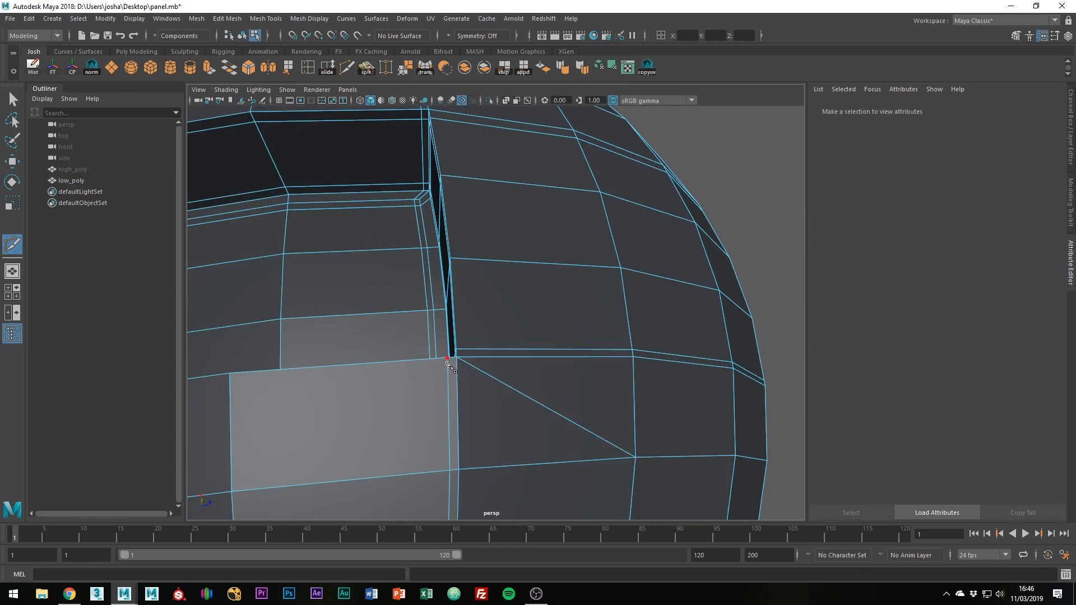
Step: Cut new edges into the recess corner and delete the stray diagonal edge there
left_click(446, 360)
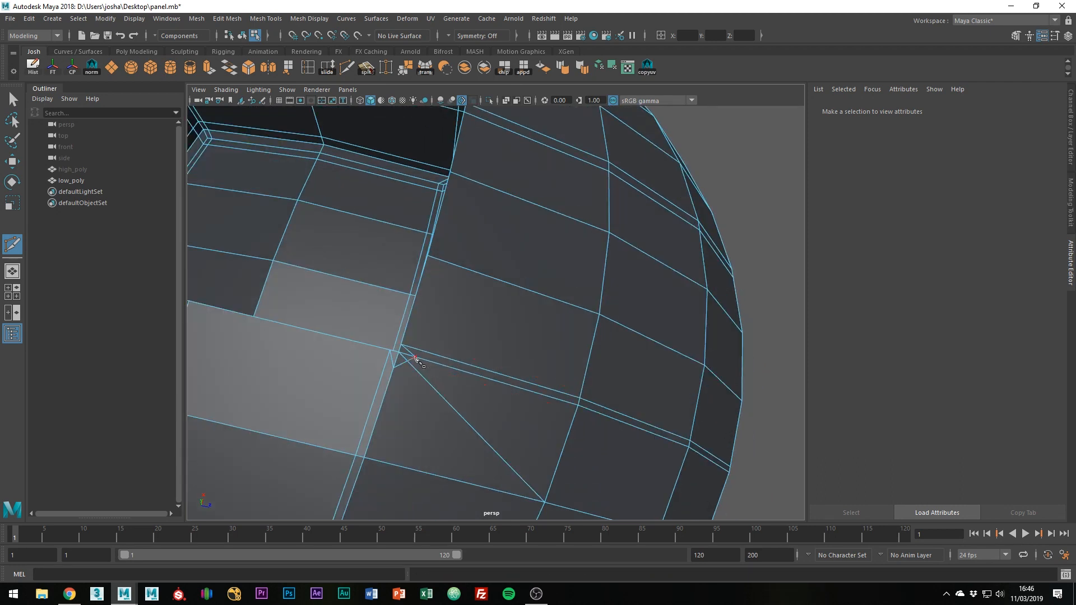
left_click(414, 363)
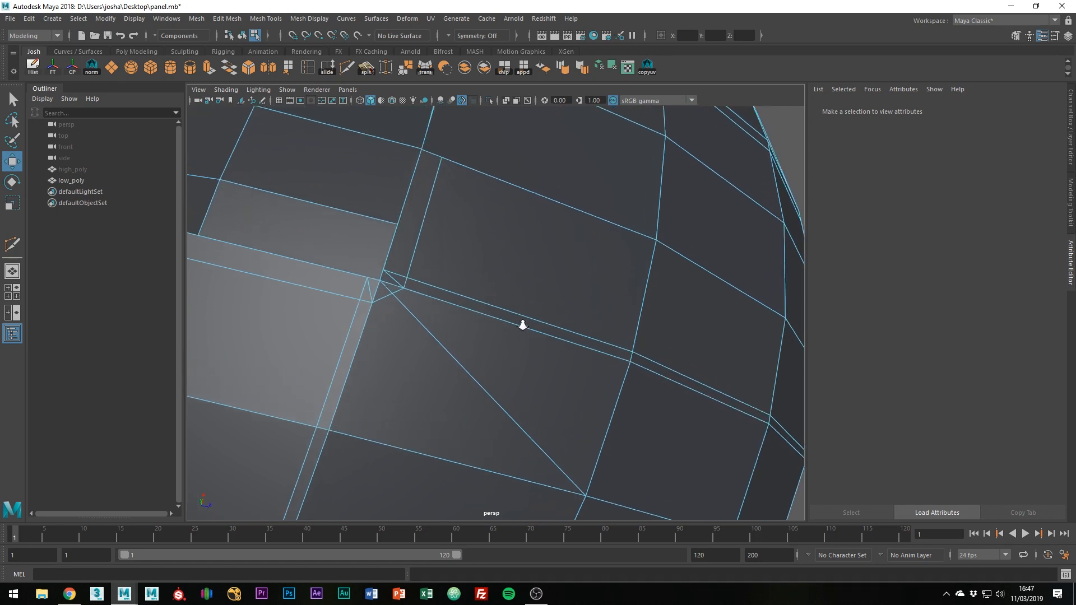
left_click(365, 298)
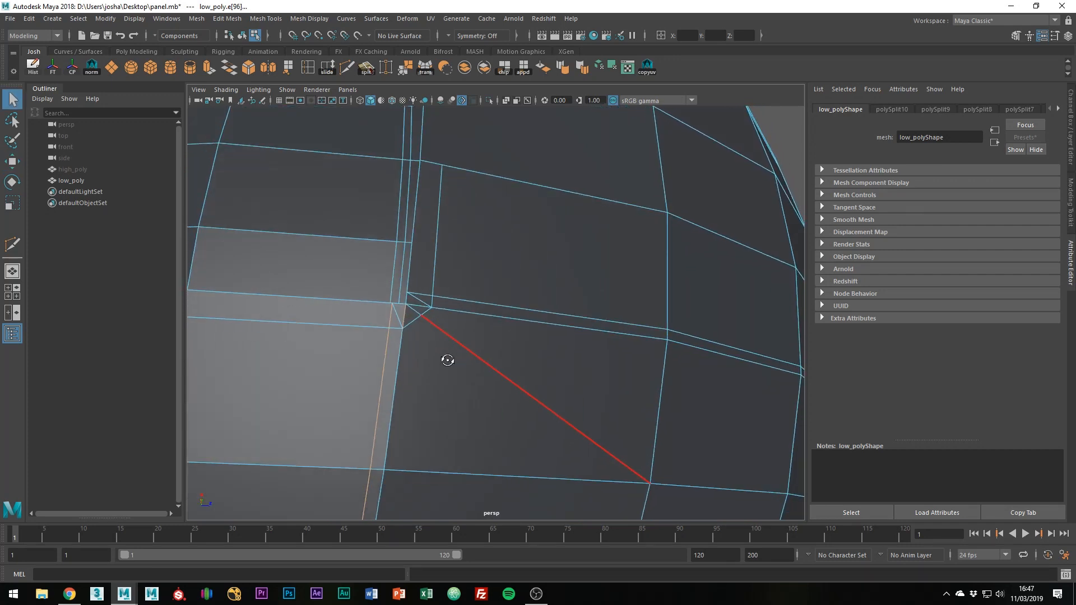
key("ctrl+Delete")
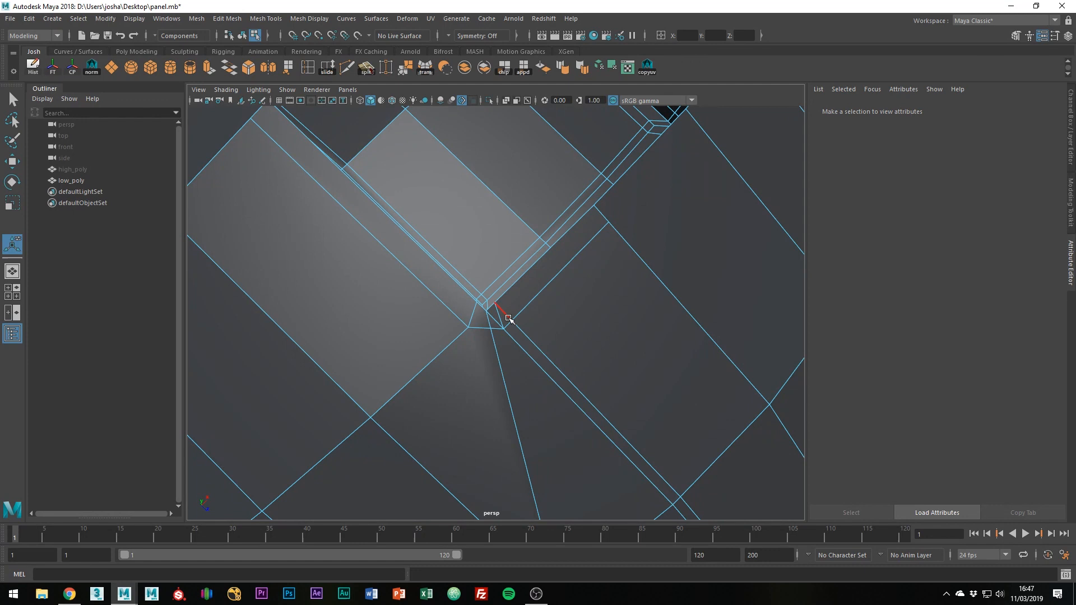
left_click(503, 324)
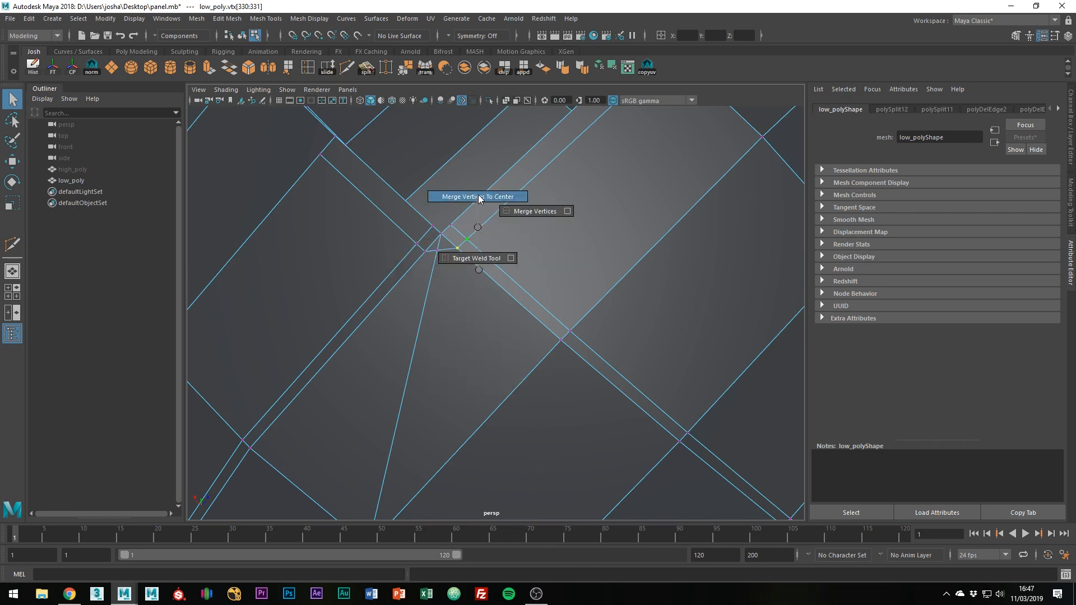
Step: Merge the stray corner vertices to center, remove the extra edge, and smooth-preview the panel
left_click(478, 196)
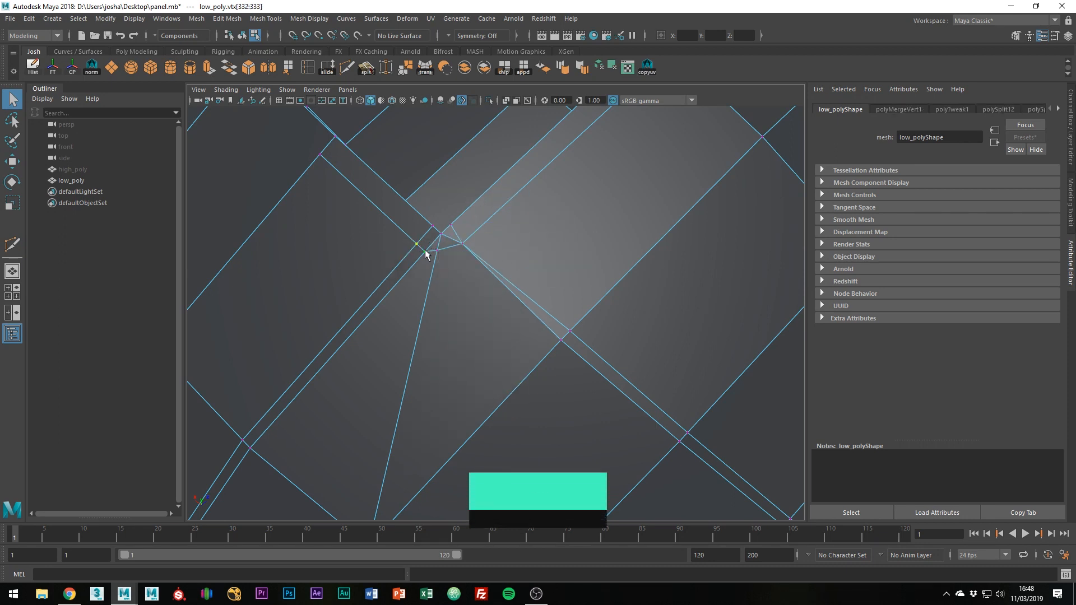
key("g")
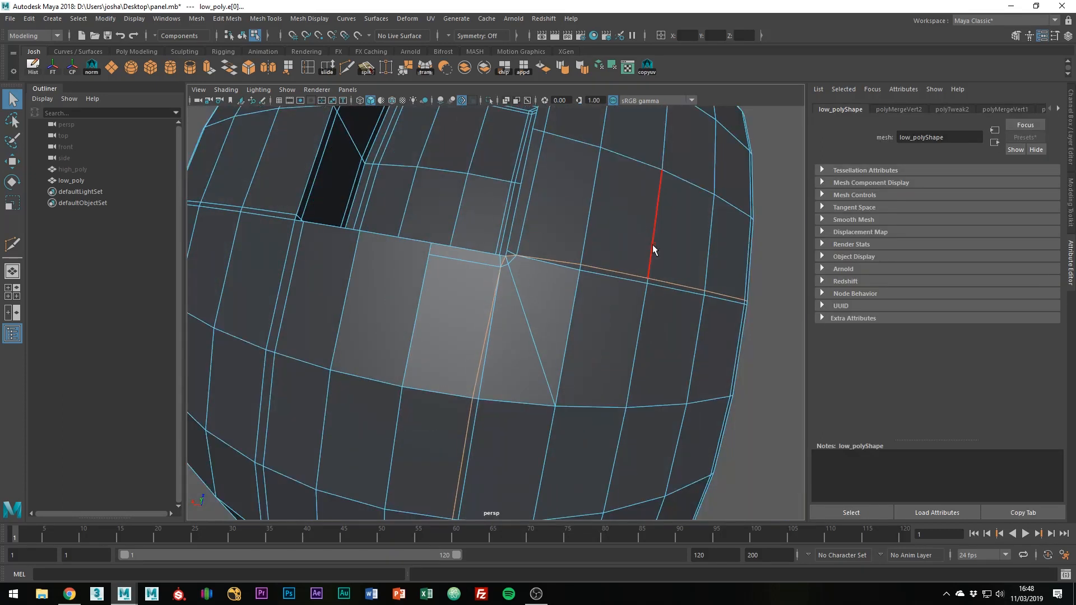
key("ctrl+delete")
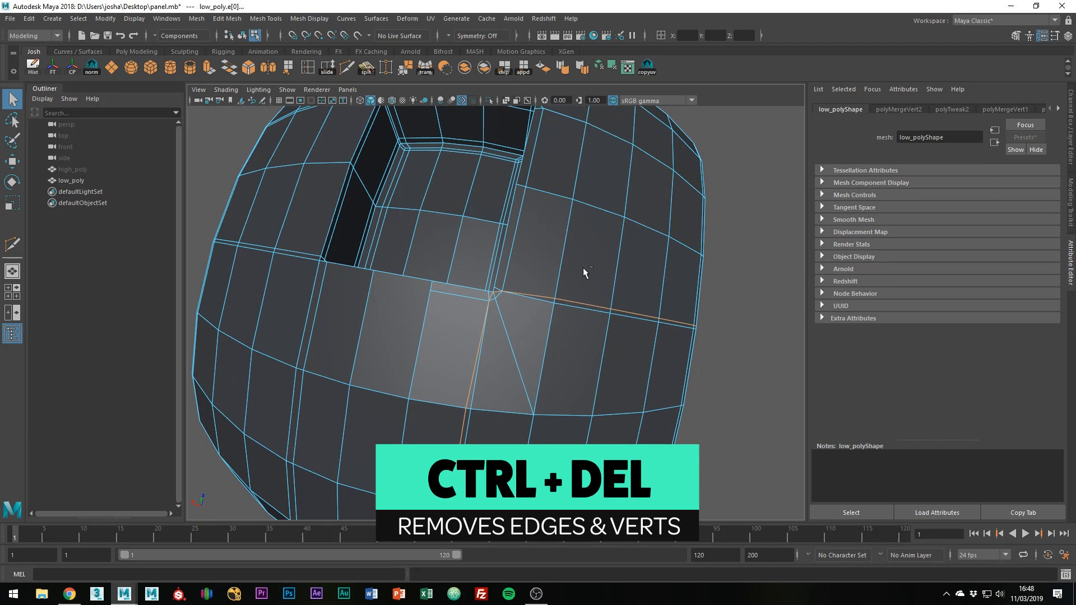
key("Ctrl+Delete")
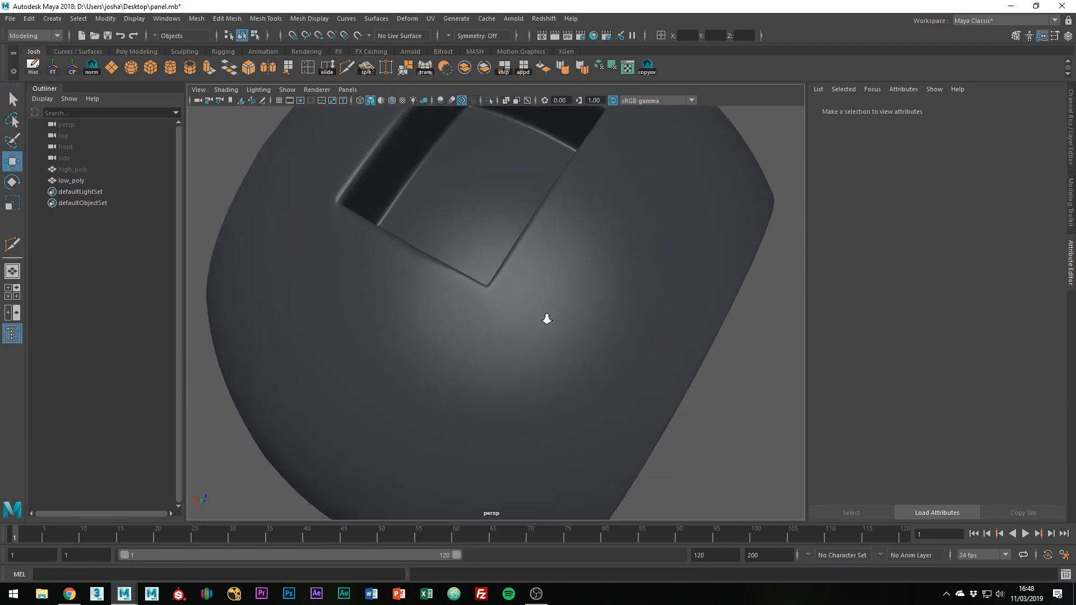
Step: Insert edge loops across the faces beside the recess corners to tighten the smoothed shape
left_click(72, 179)
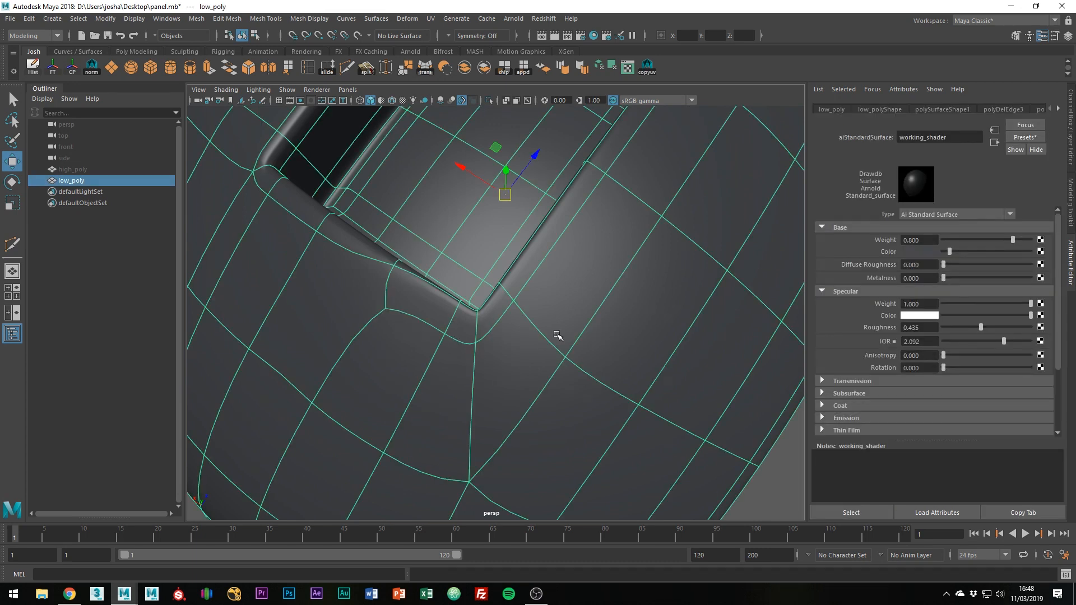
left_click_drag(559, 335, 511, 334)
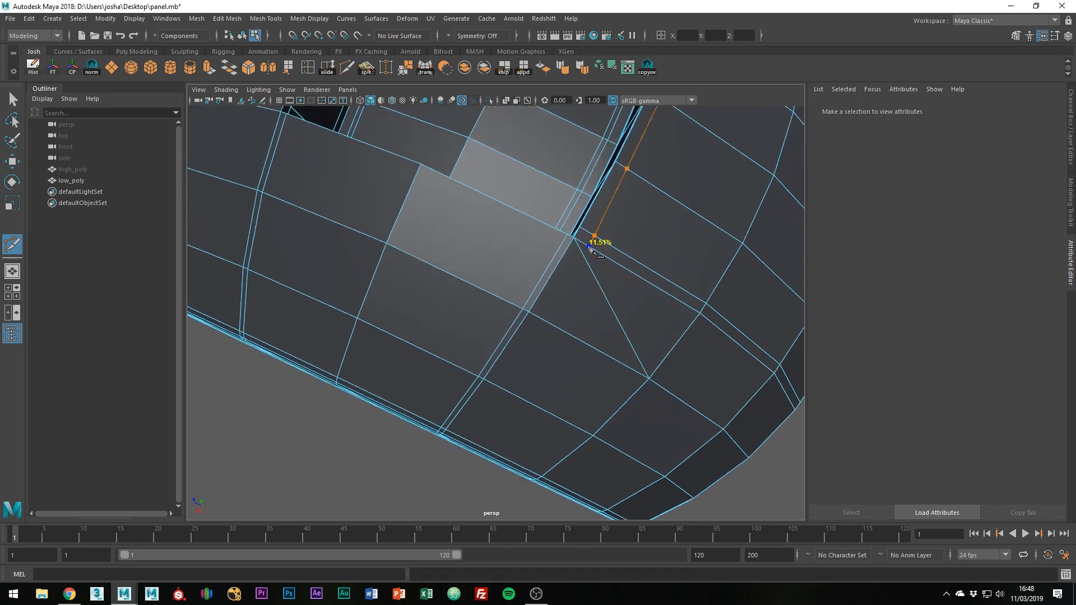
left_click_drag(597, 243, 414, 181)
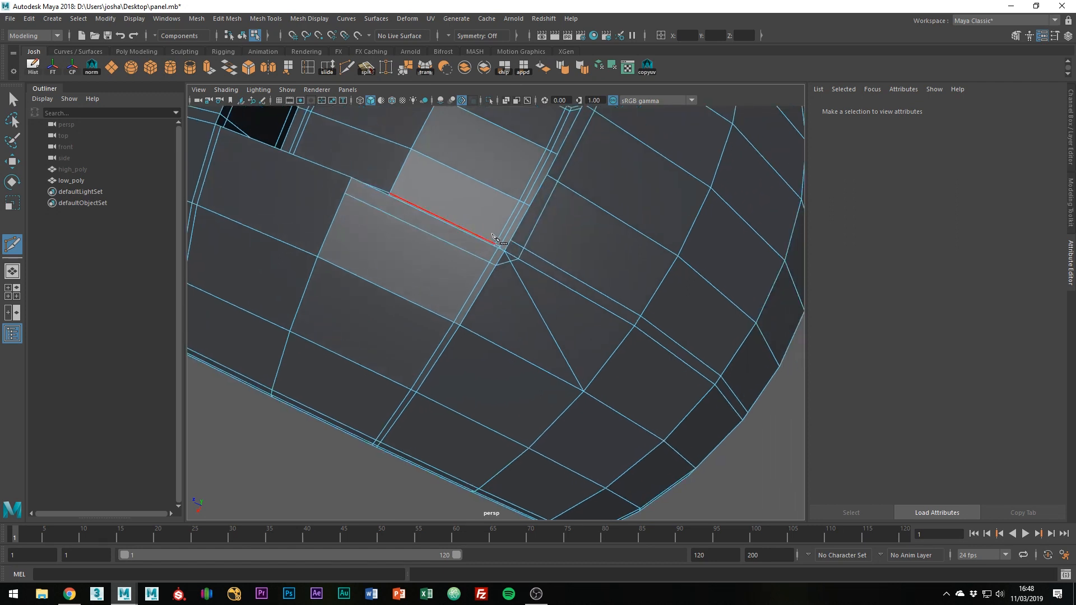
right_click(522, 257)
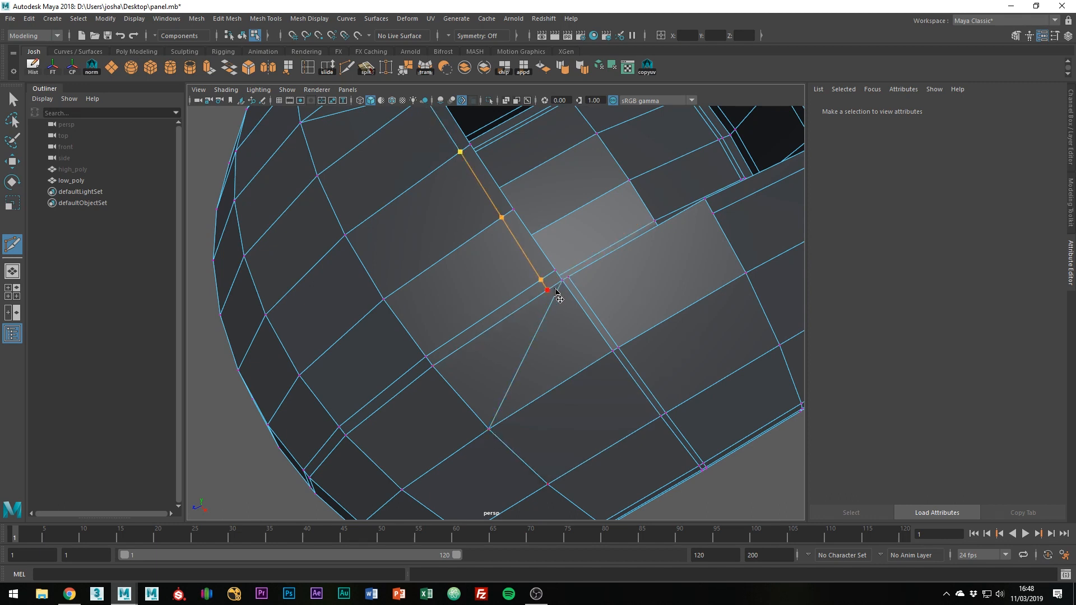
left_click_drag(545, 289, 579, 292)
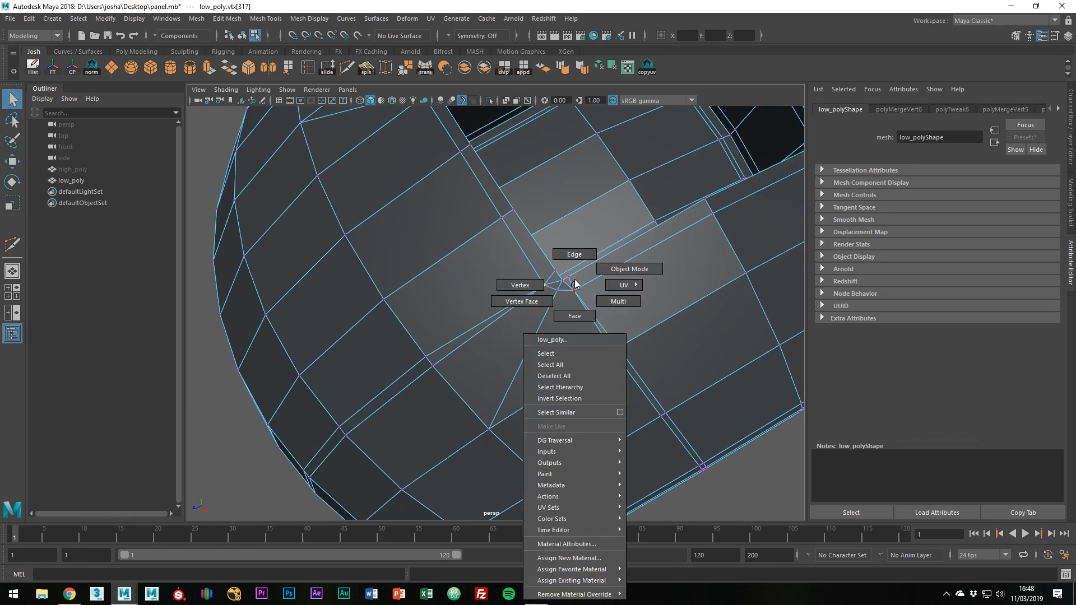
Step: Return to Object Mode, inspect the smoothed recess, and show the high_poly panel instead of low_poly
left_click(575, 253)
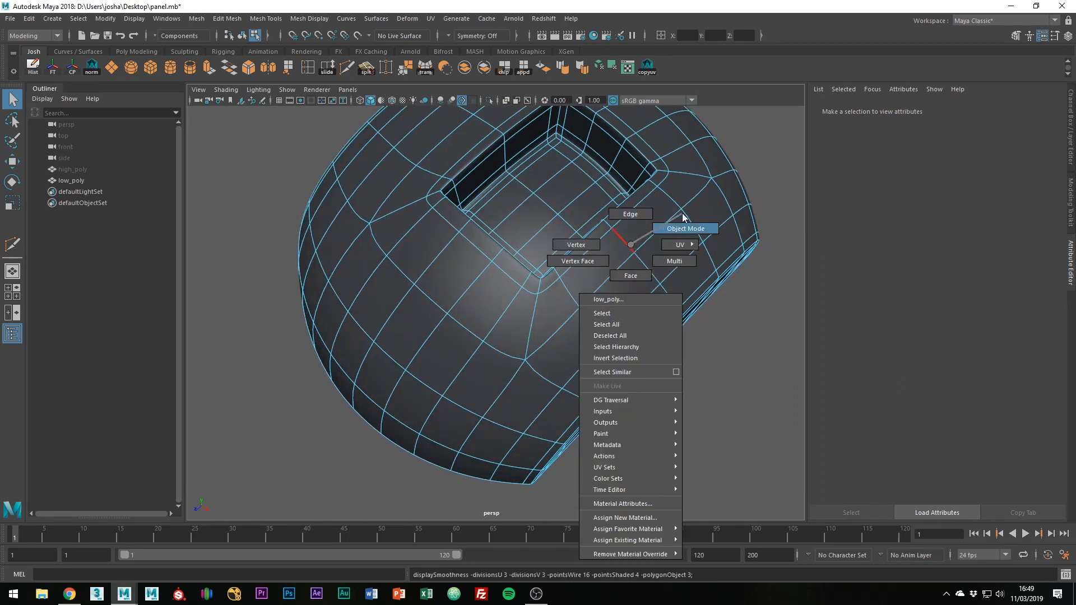
left_click(686, 229)
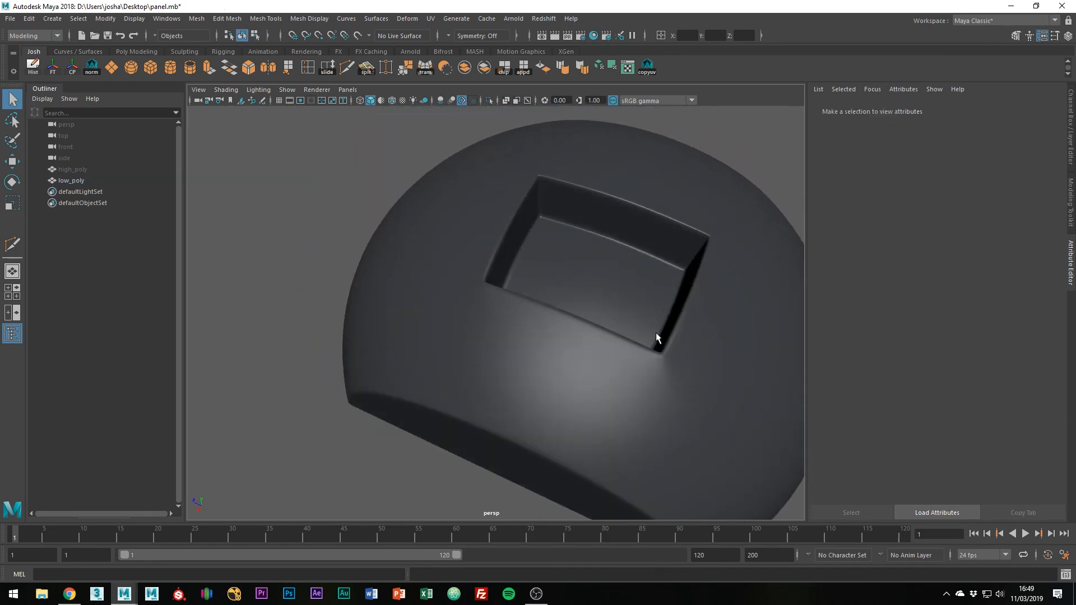
left_click_drag(656, 337, 444, 236)
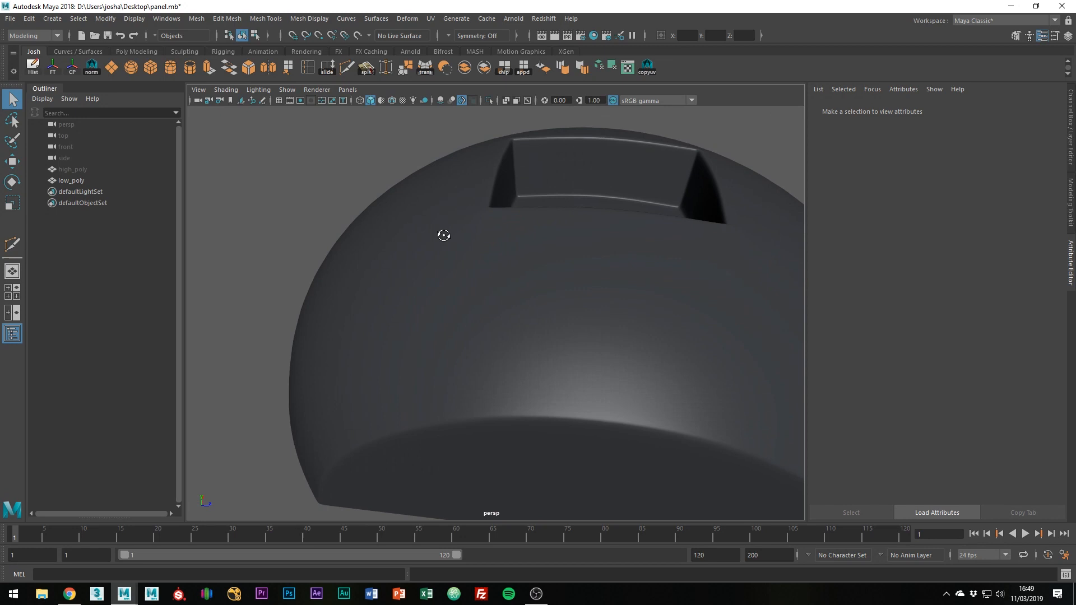
left_click_drag(443, 235, 679, 310)
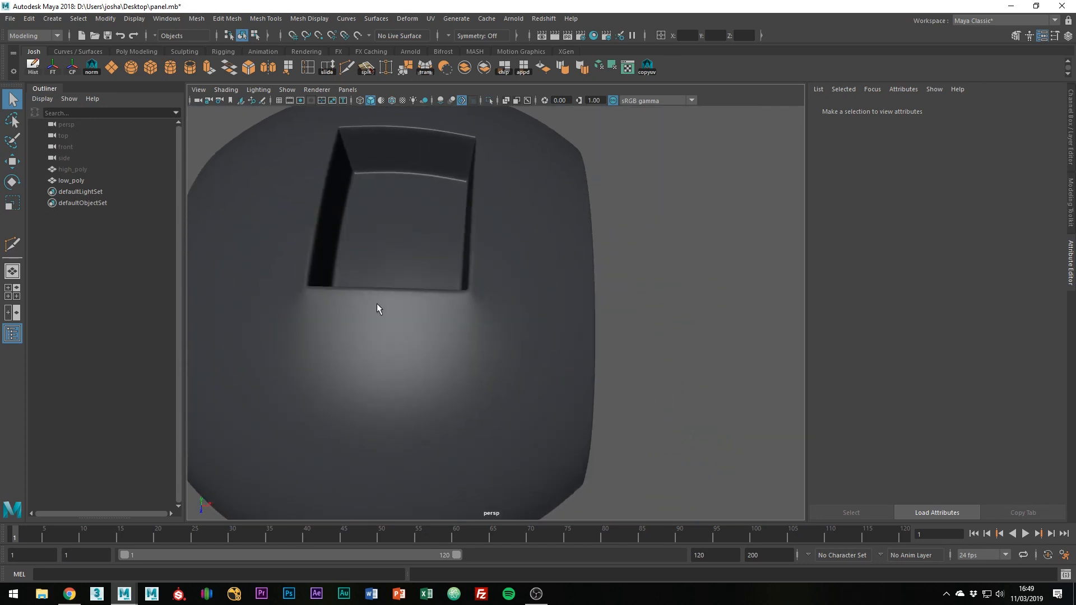
left_click_drag(377, 310, 672, 298)
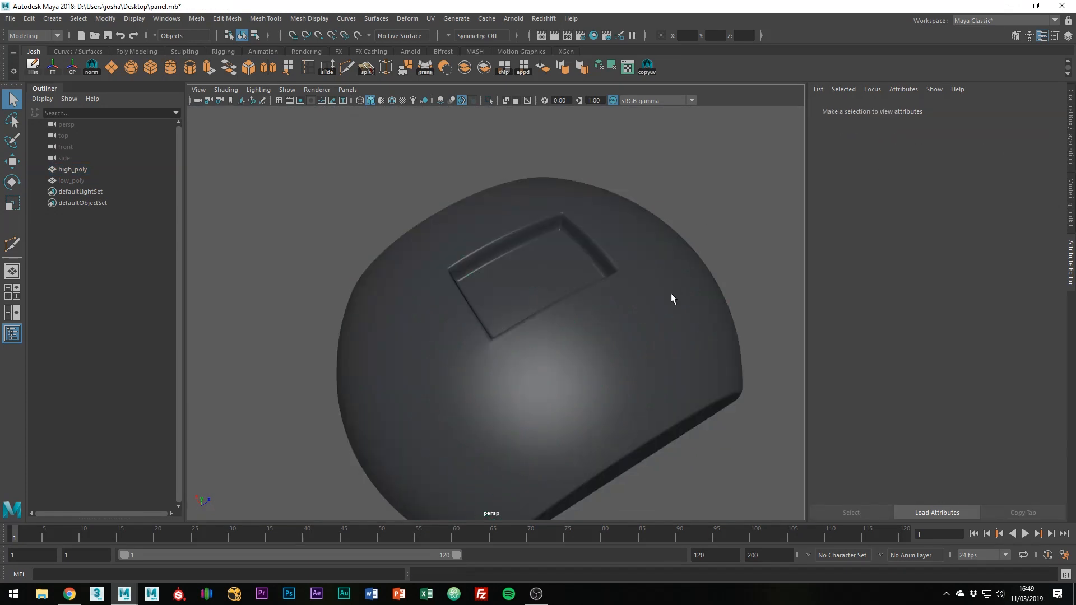
Step: Unhide low_poly and view both panels side by side from the front to compare their recesses
left_click(72, 168)
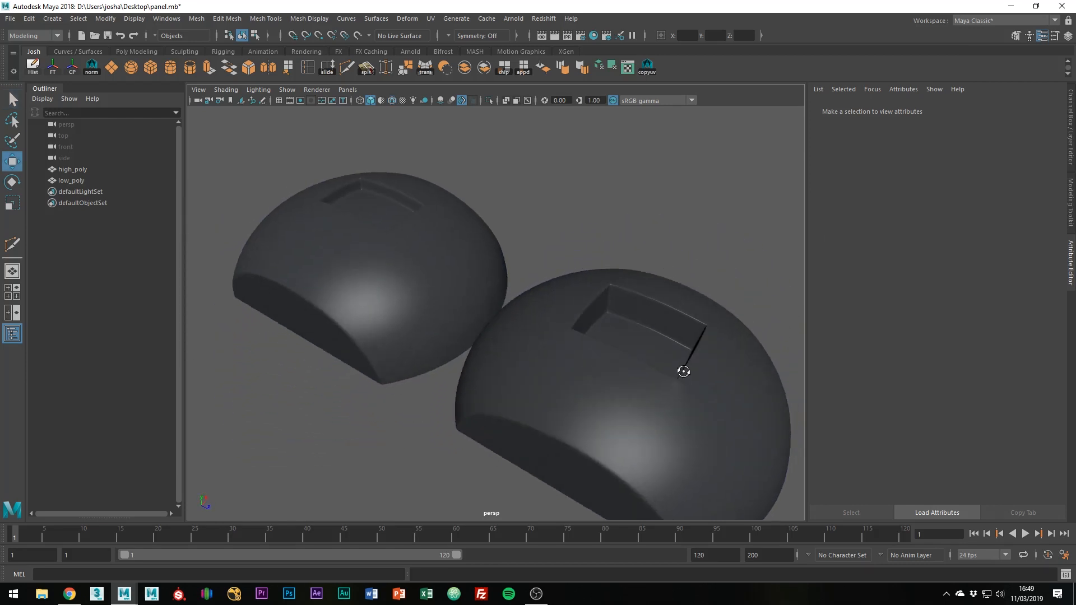
left_click_drag(684, 371, 667, 379)
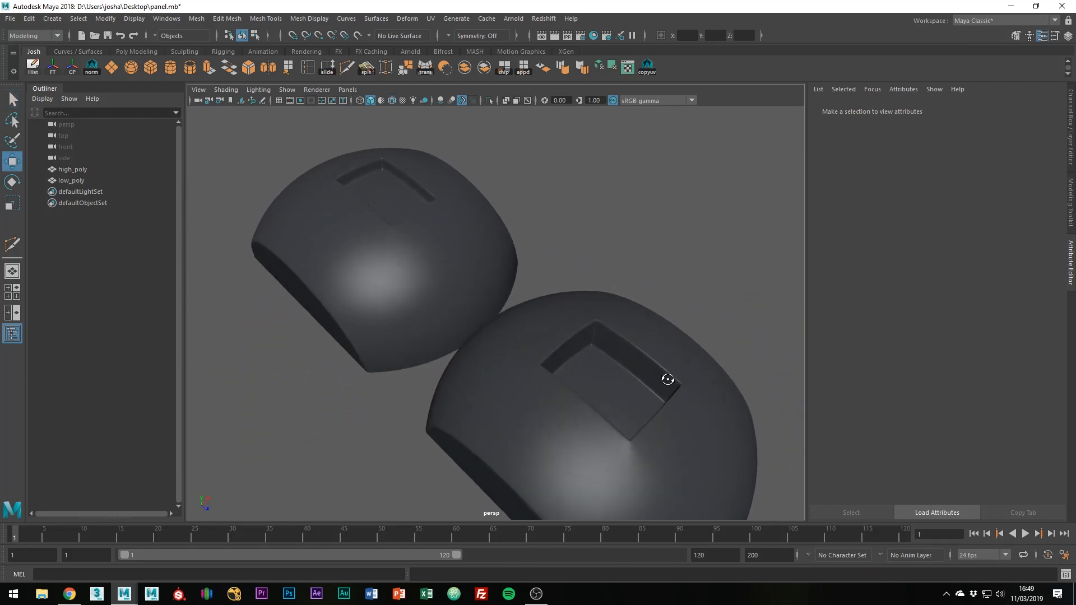
left_click_drag(667, 380, 704, 372)
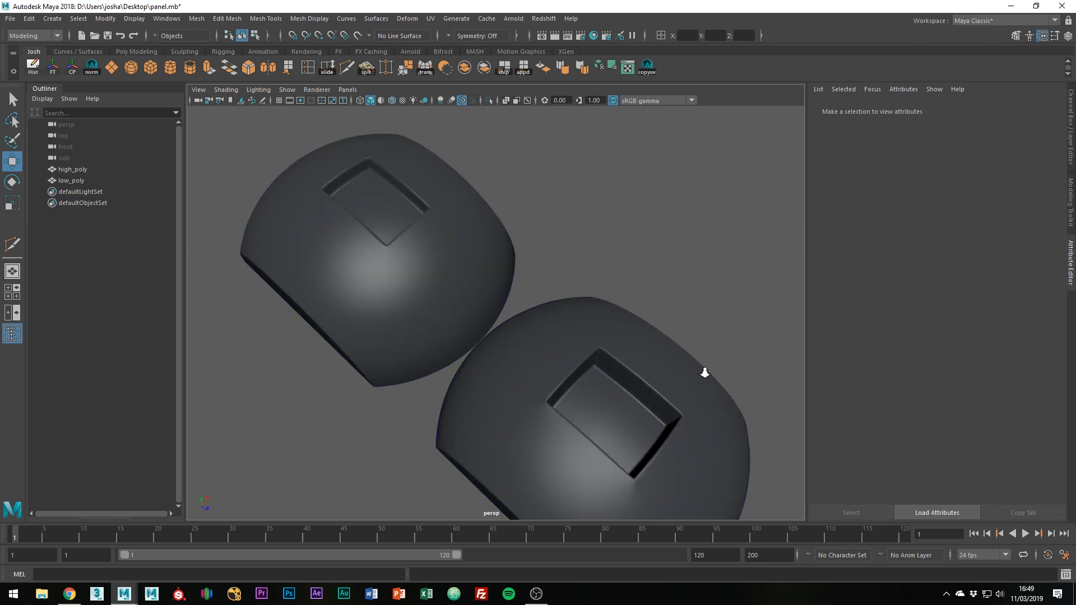
left_click_drag(704, 372, 668, 409)
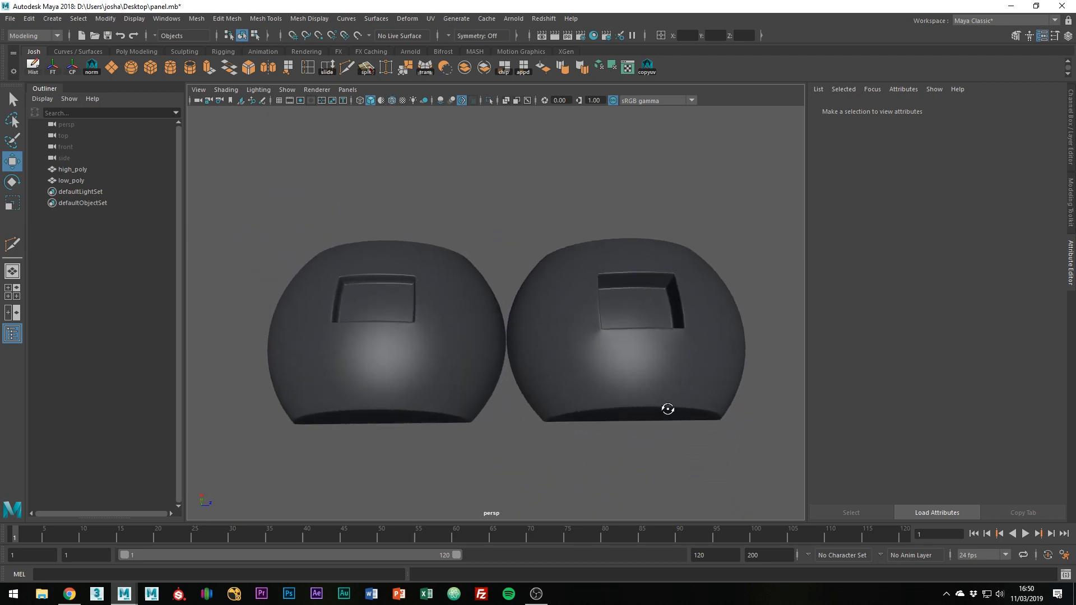
left_click_drag(667, 409, 669, 426)
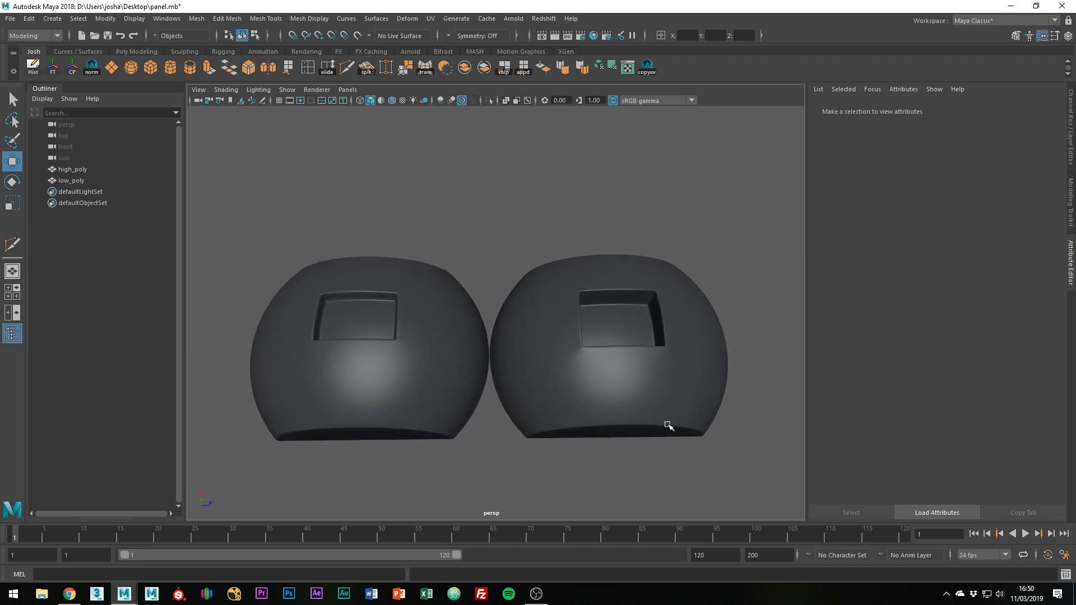